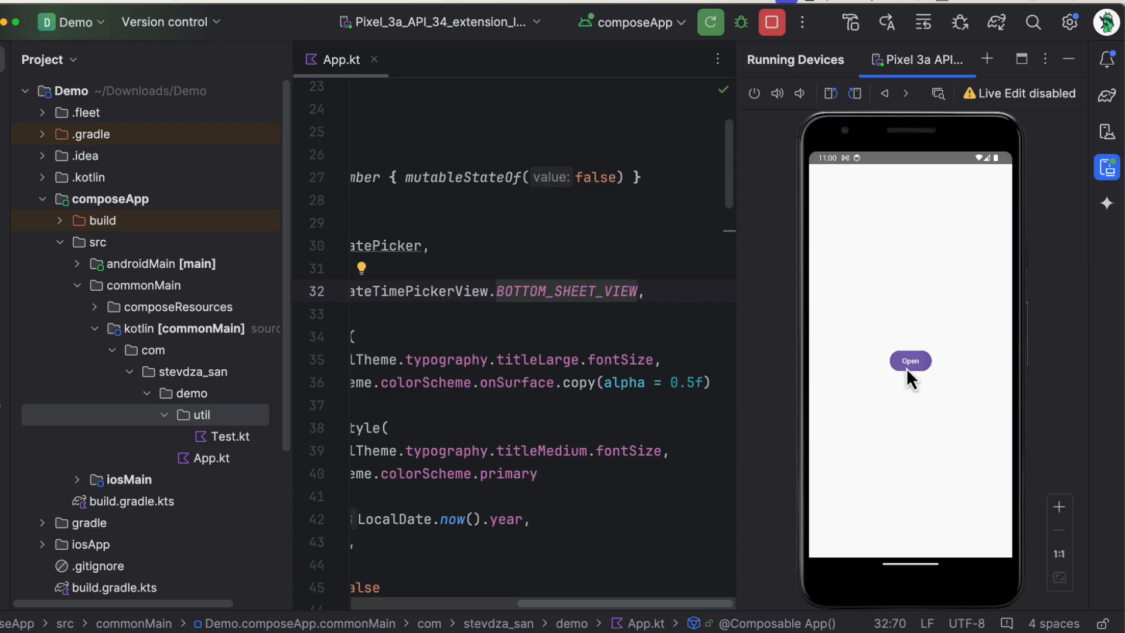
Declare var showDatePicker by remember { mutableStateOf(false) } and set it true in Open's onClick.
click(910, 361)
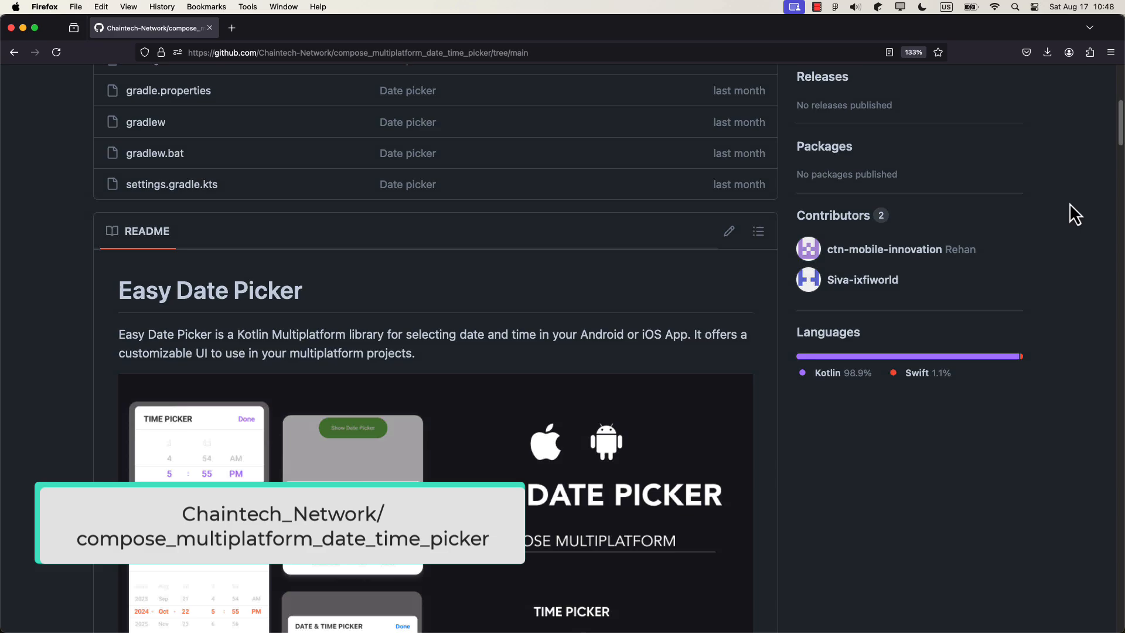
scroll(down, 3)
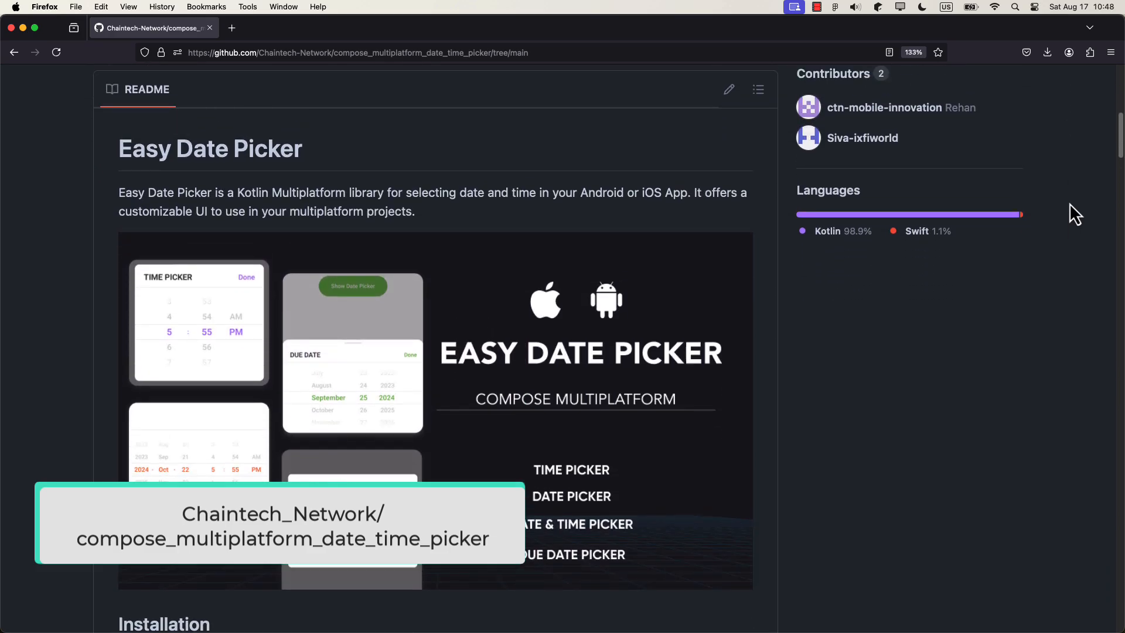
scroll(down, 3)
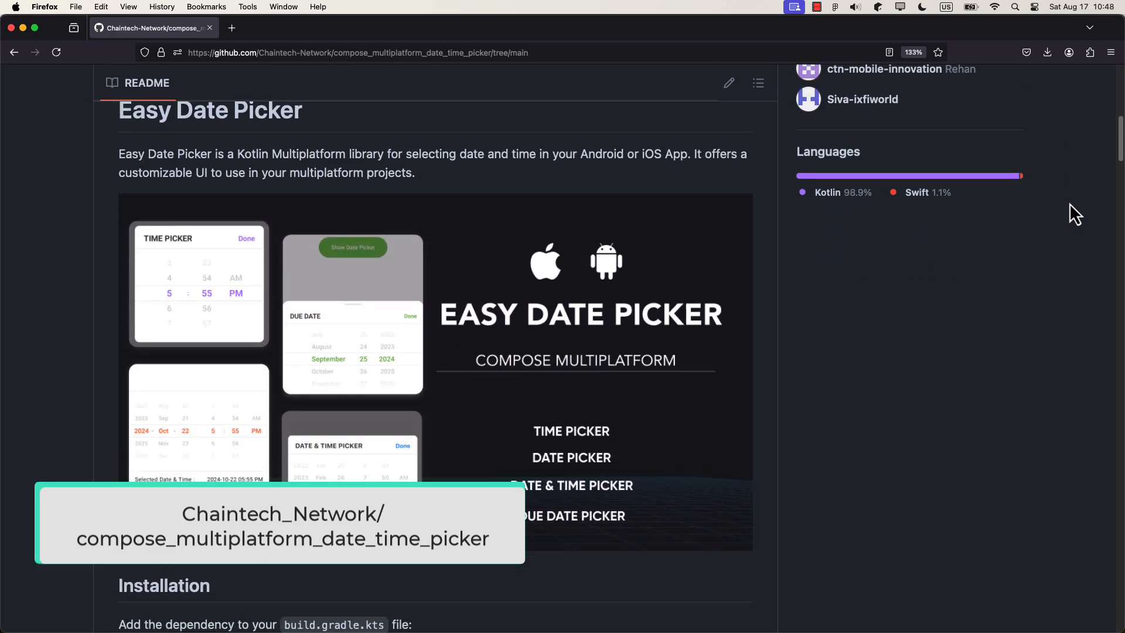
scroll(down, 3)
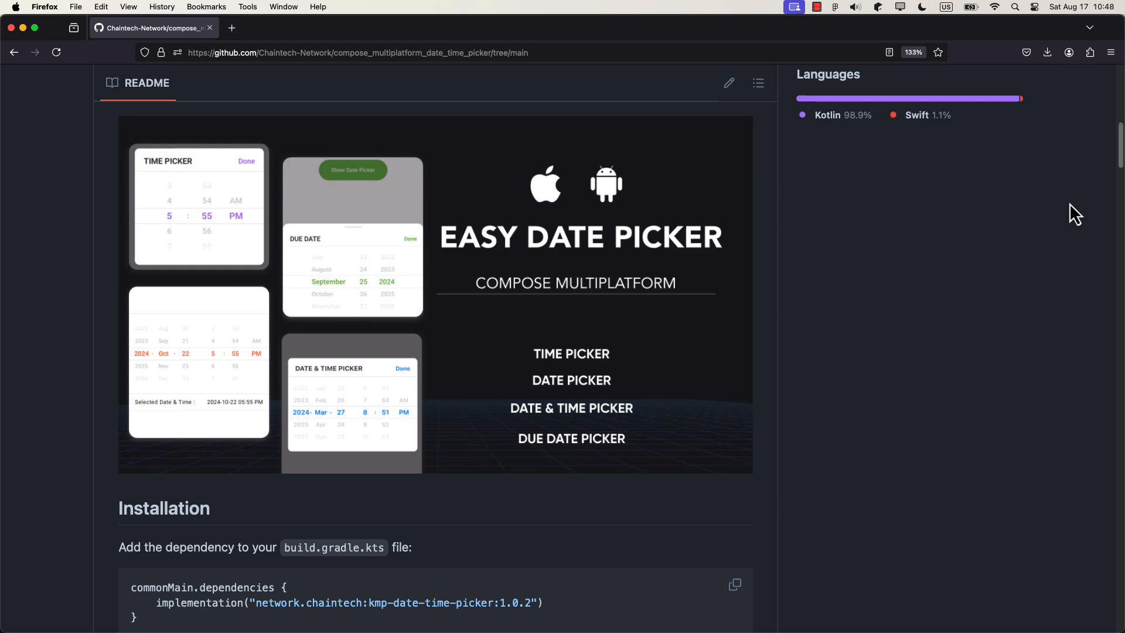
scroll(down, 3)
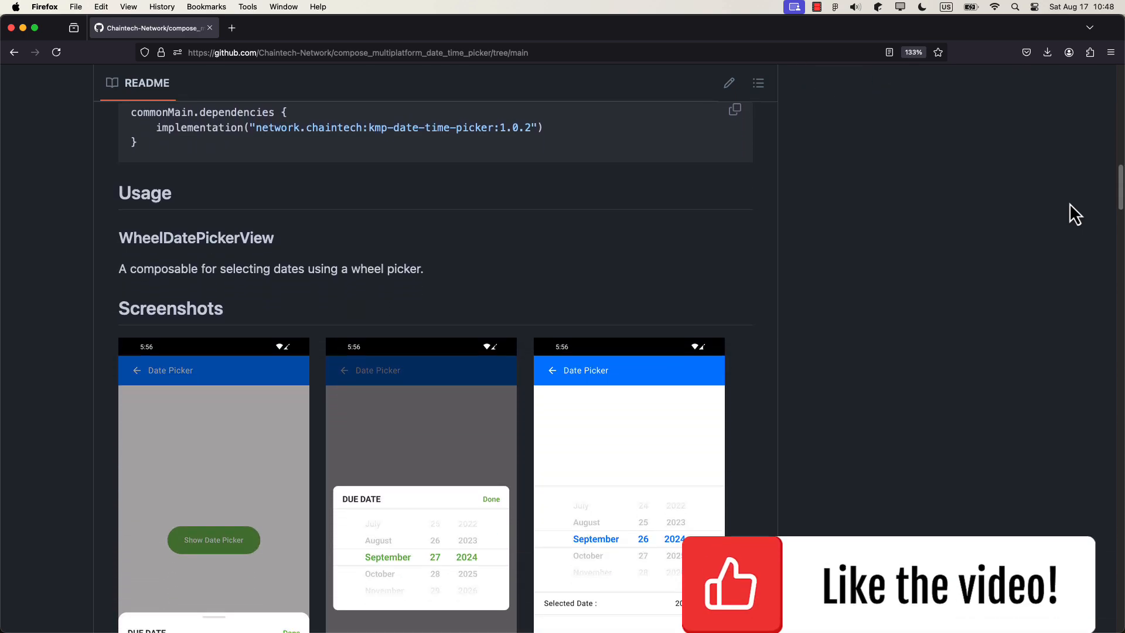
scroll(down, 3)
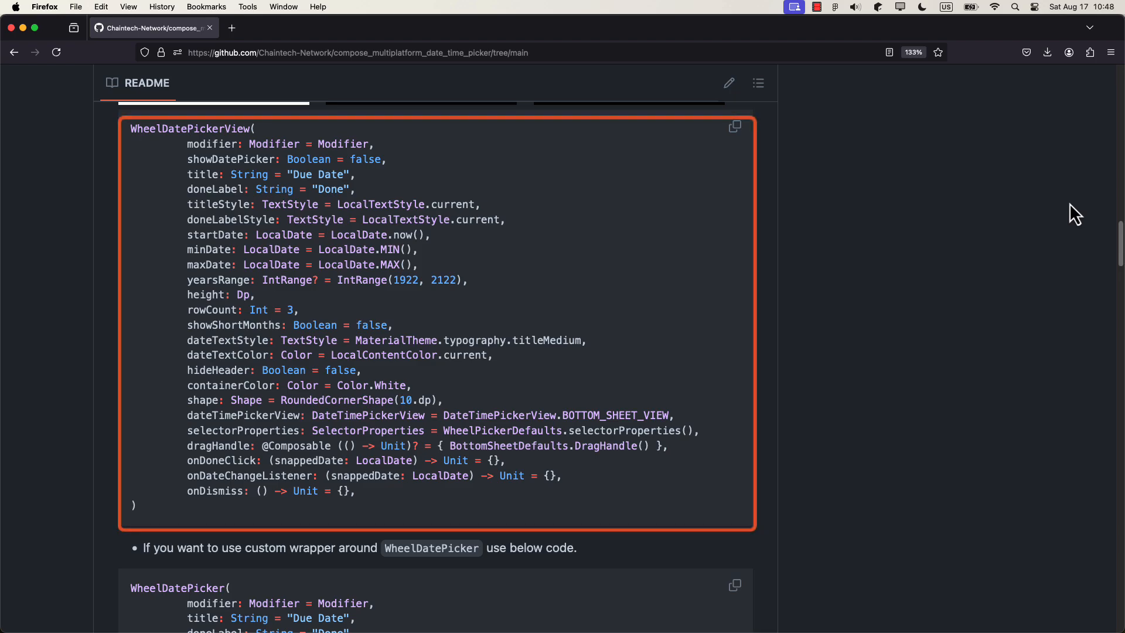
scroll(down, 3)
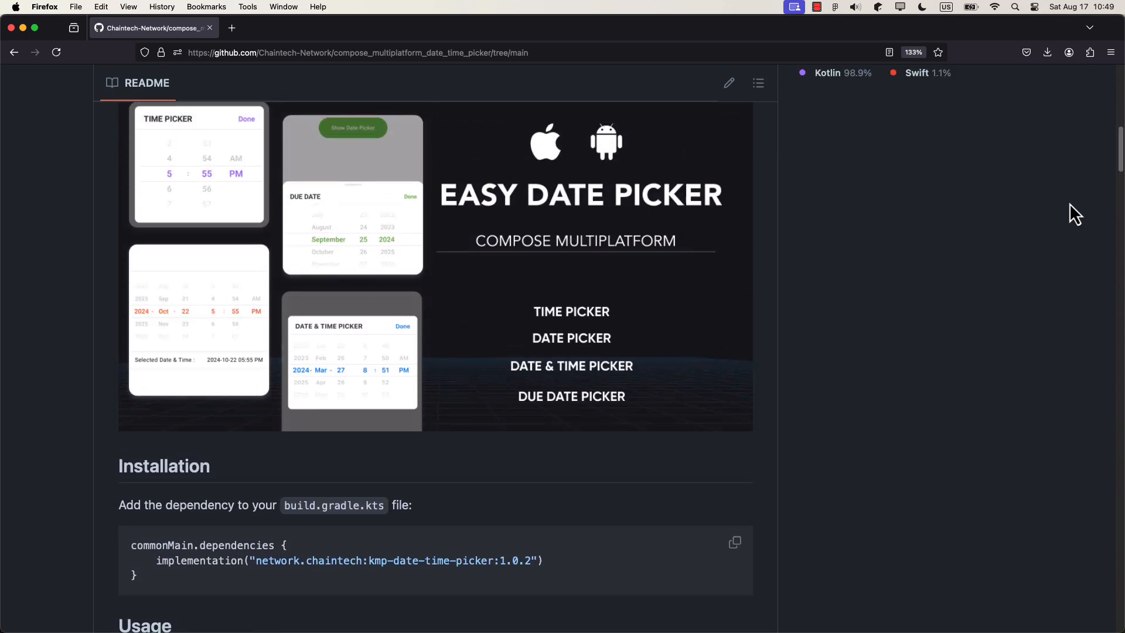
scroll(down, 3)
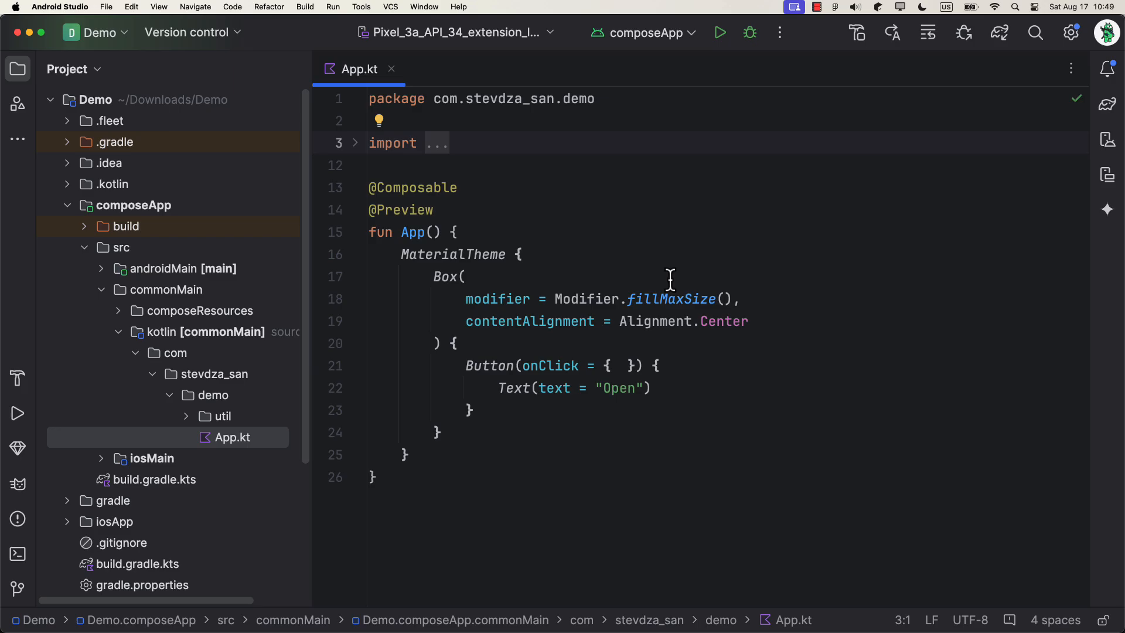
text(var showDatePicker b)
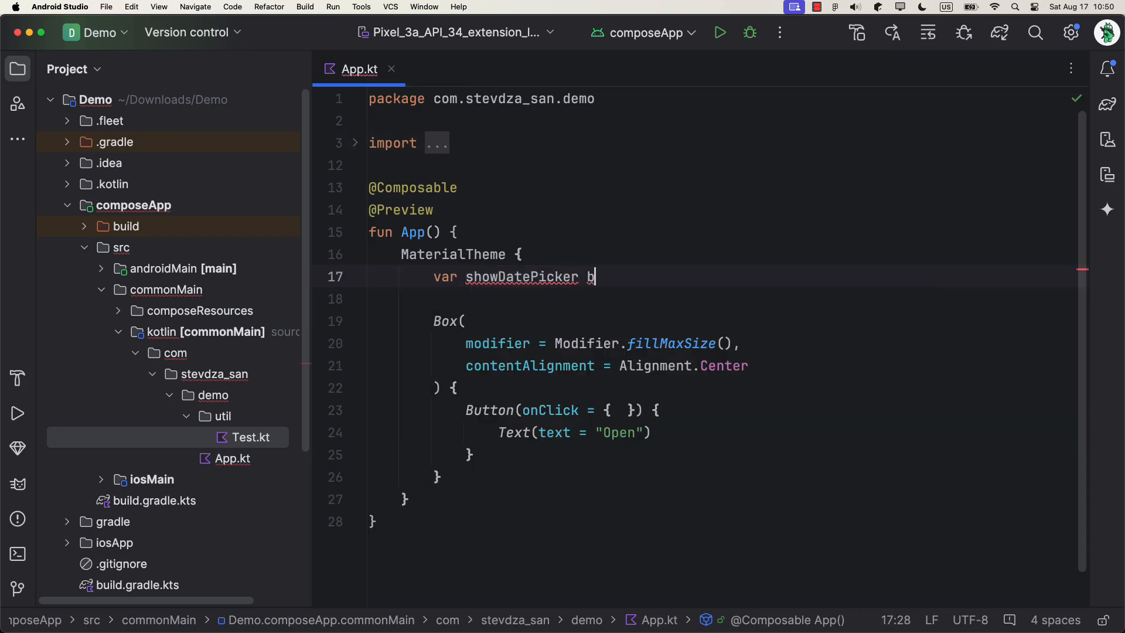
text(by remember { mutableStateOf(false) })
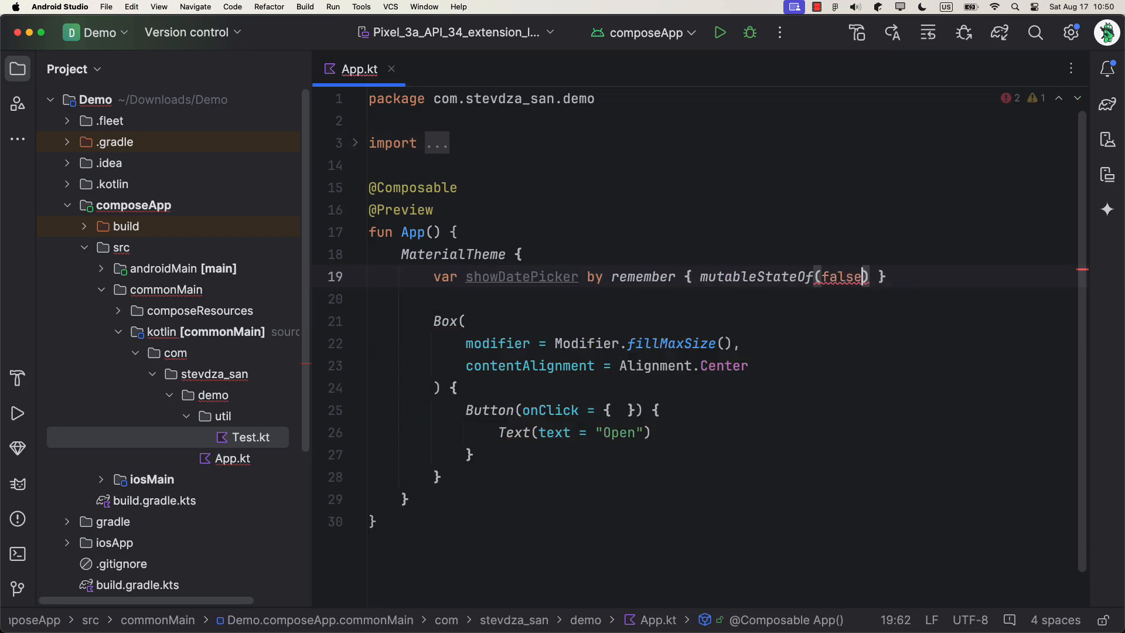
text(showDatePicker = true)
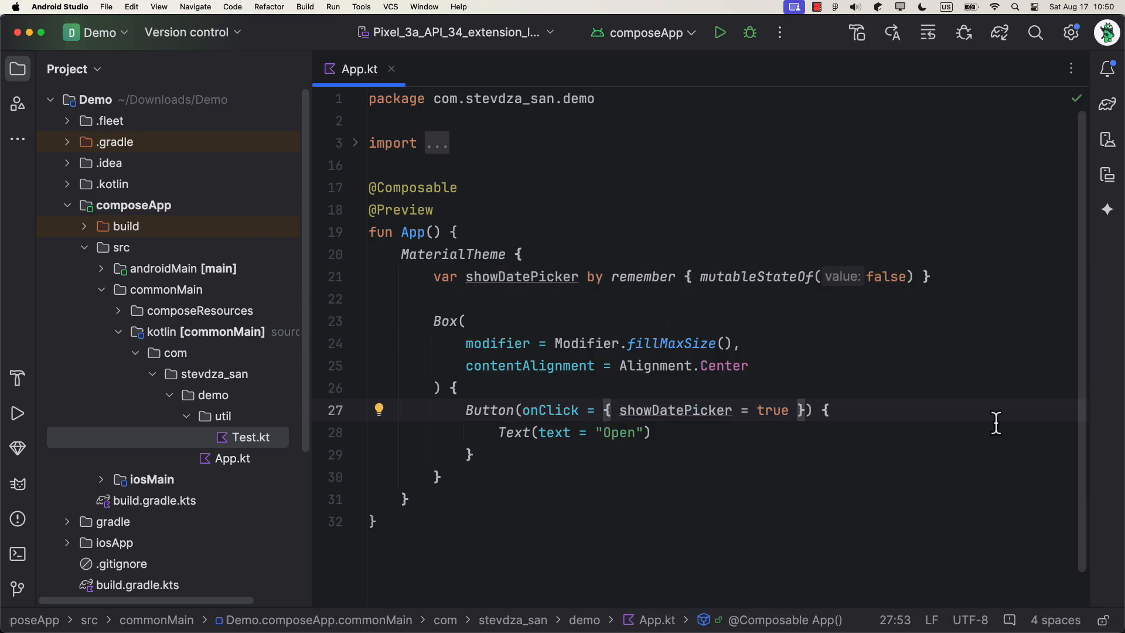
Insert a WheelDatePickerView call from autocomplete above the Box, passing height = 200.dp.
text(W)
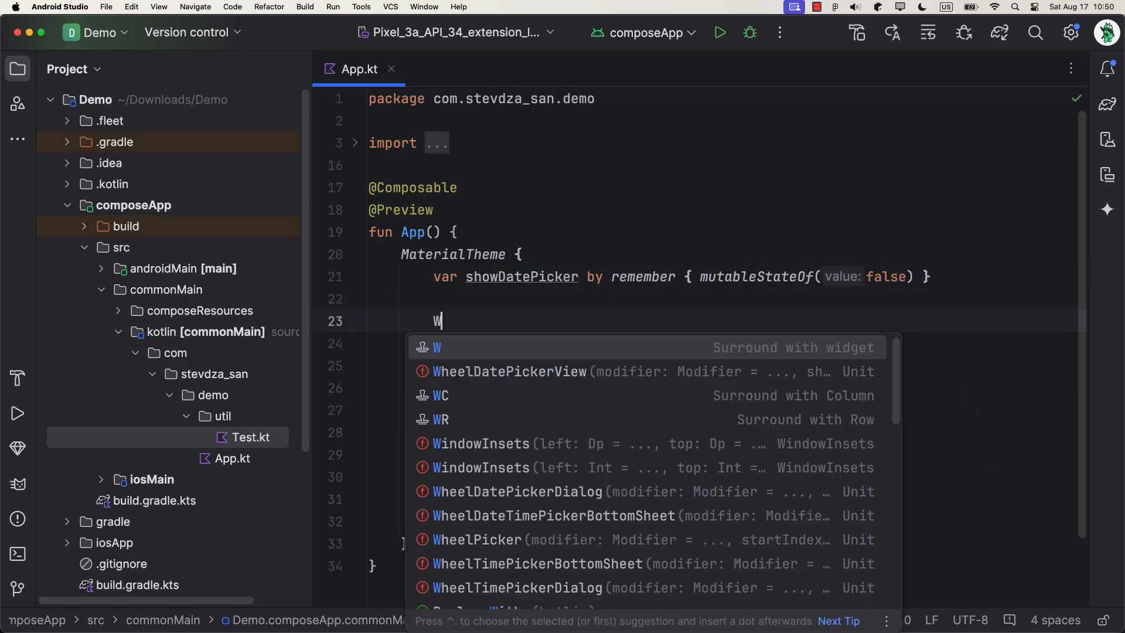
text(heelDate)
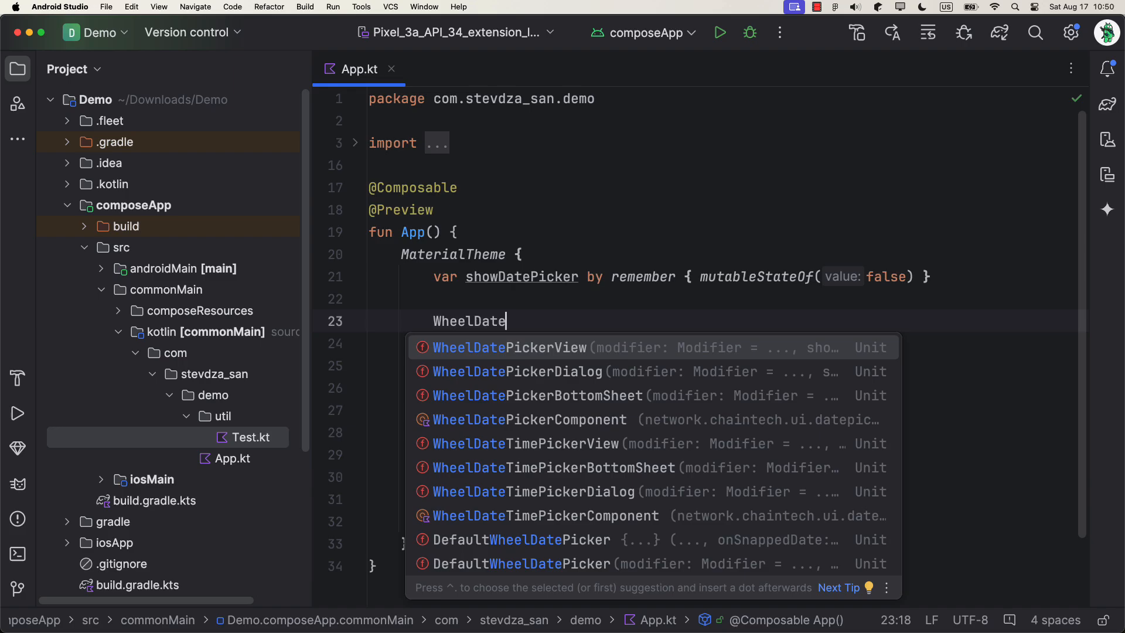
text(Time)
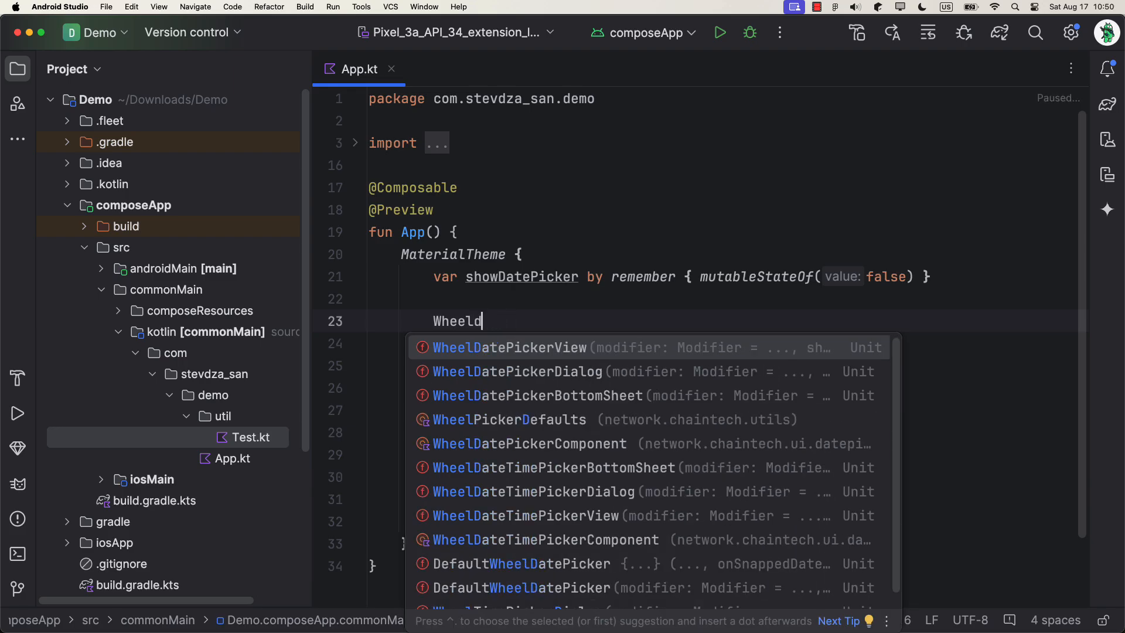
text(DateTime)
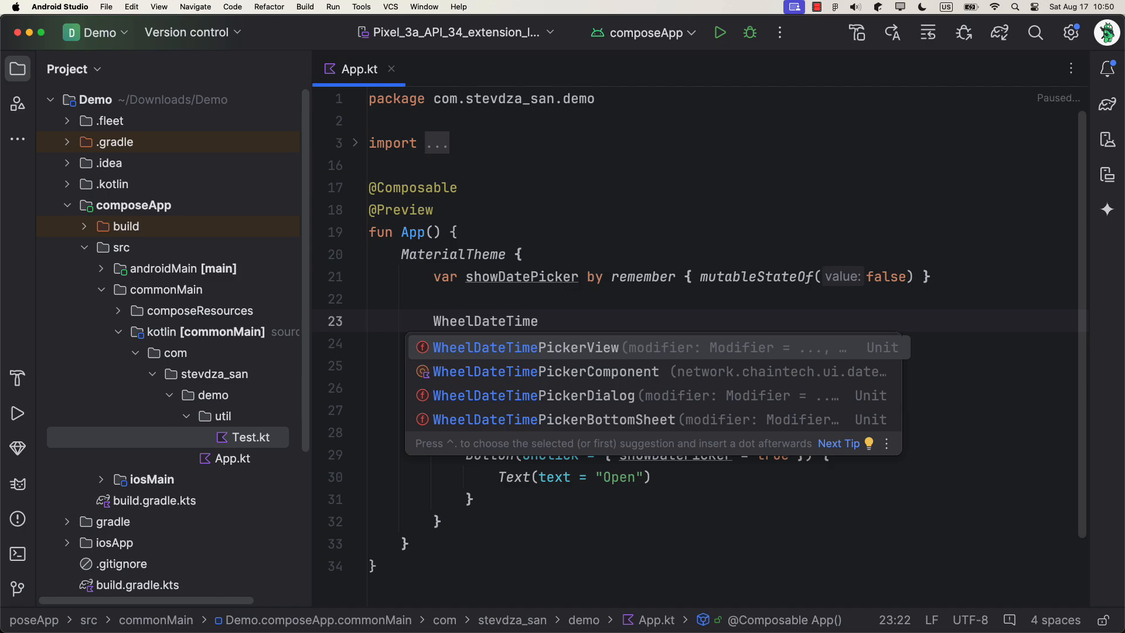
key(Backspace)
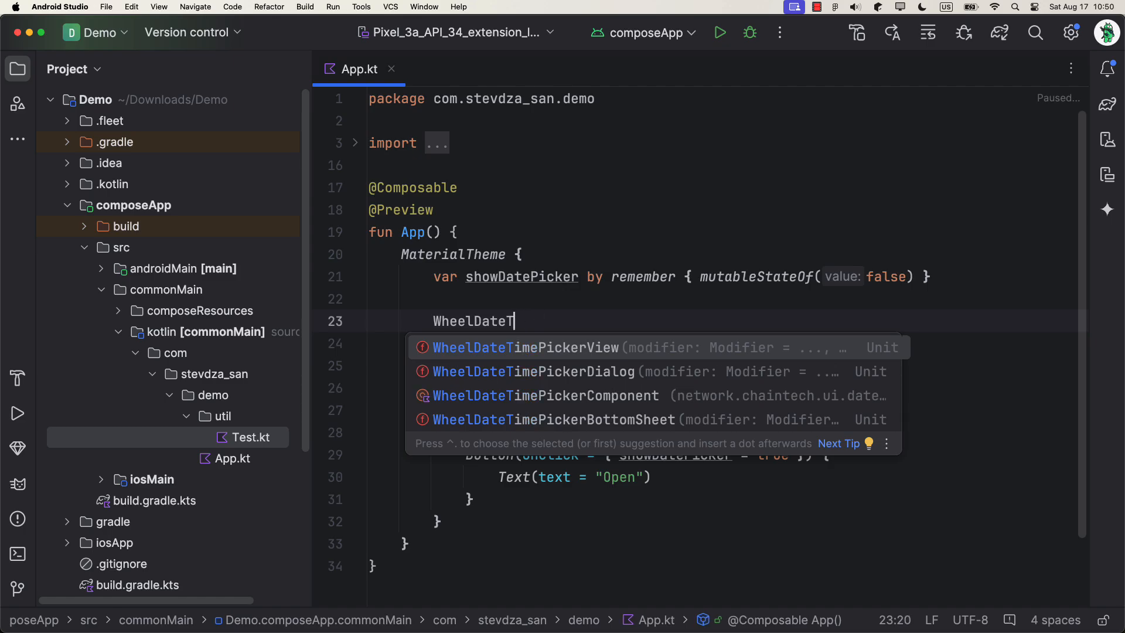
click(524, 348)
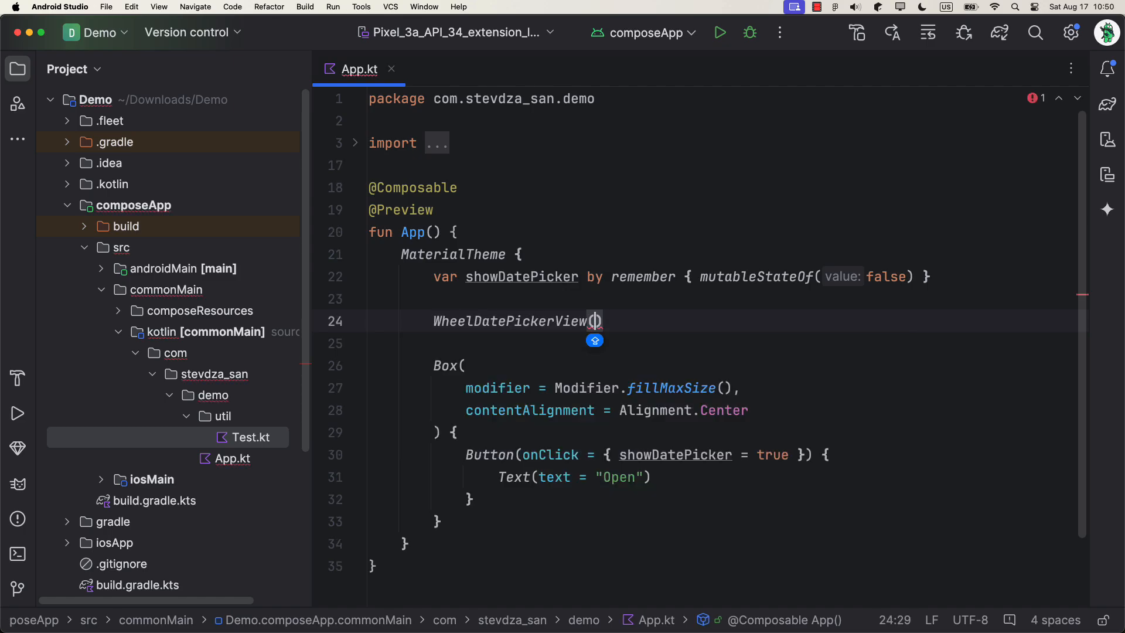
key(enter)
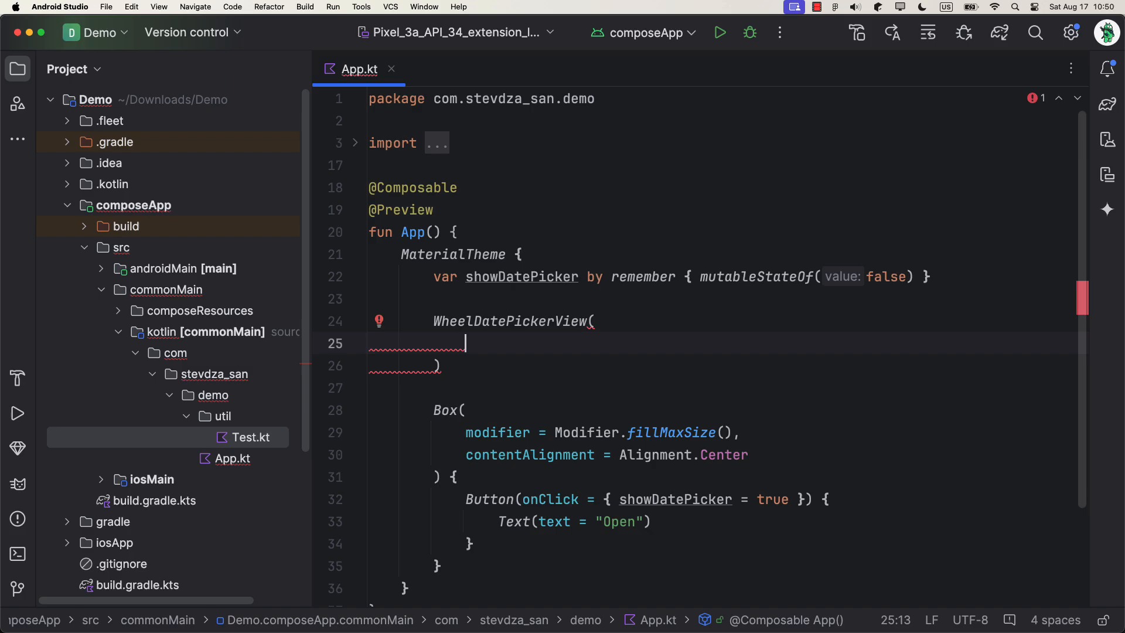
text(height =)
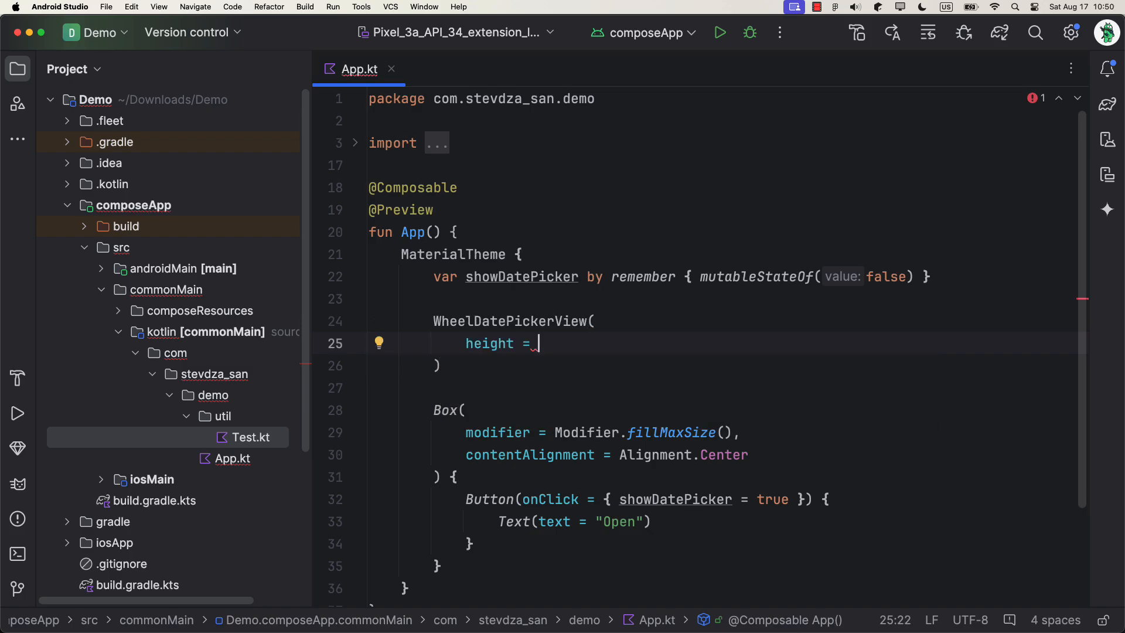
text(200.dp)
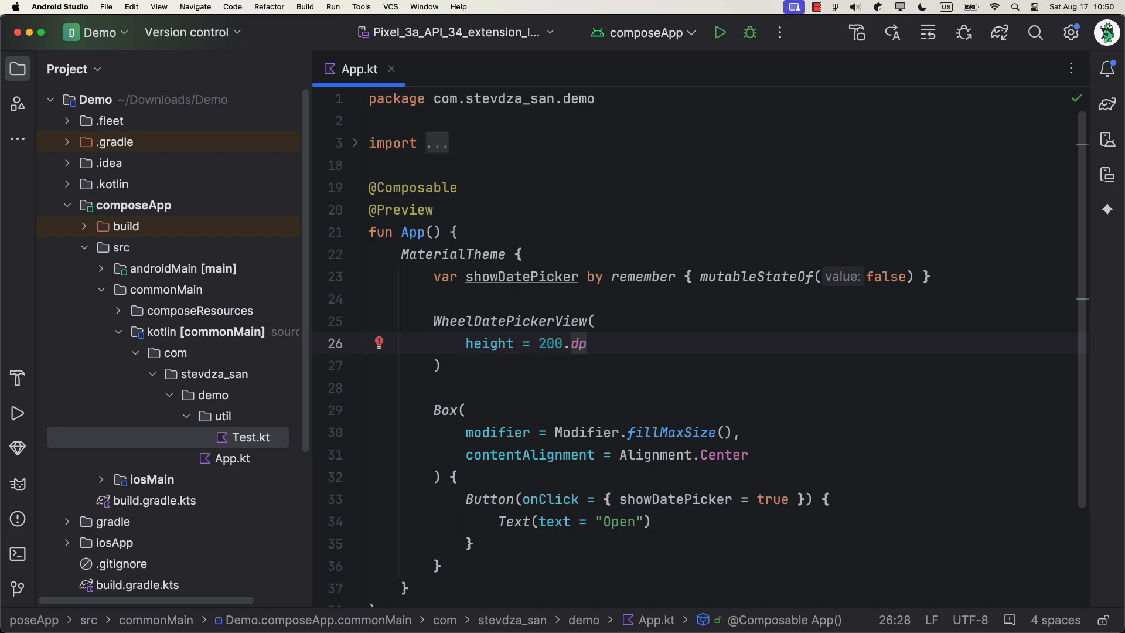
Pass showDatePicker, dateTimePickerView = BOTTOM_SHEET_VIEW and rowCount = 3 to WheelDatePickerView.
text(showDatePicker = showDatePicker,)
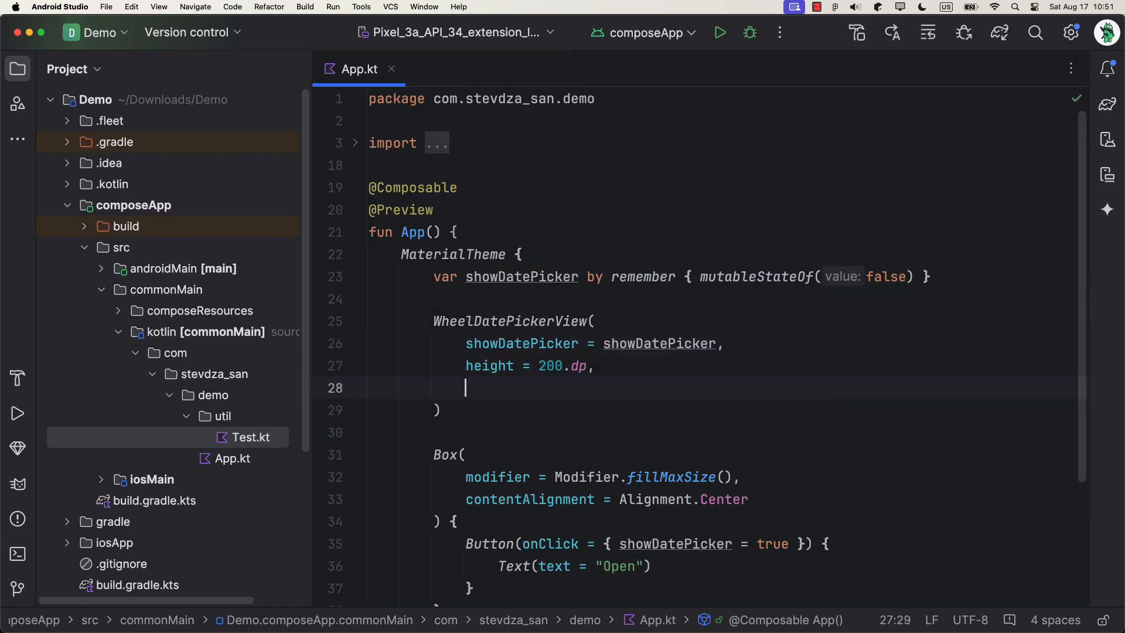
text(view)
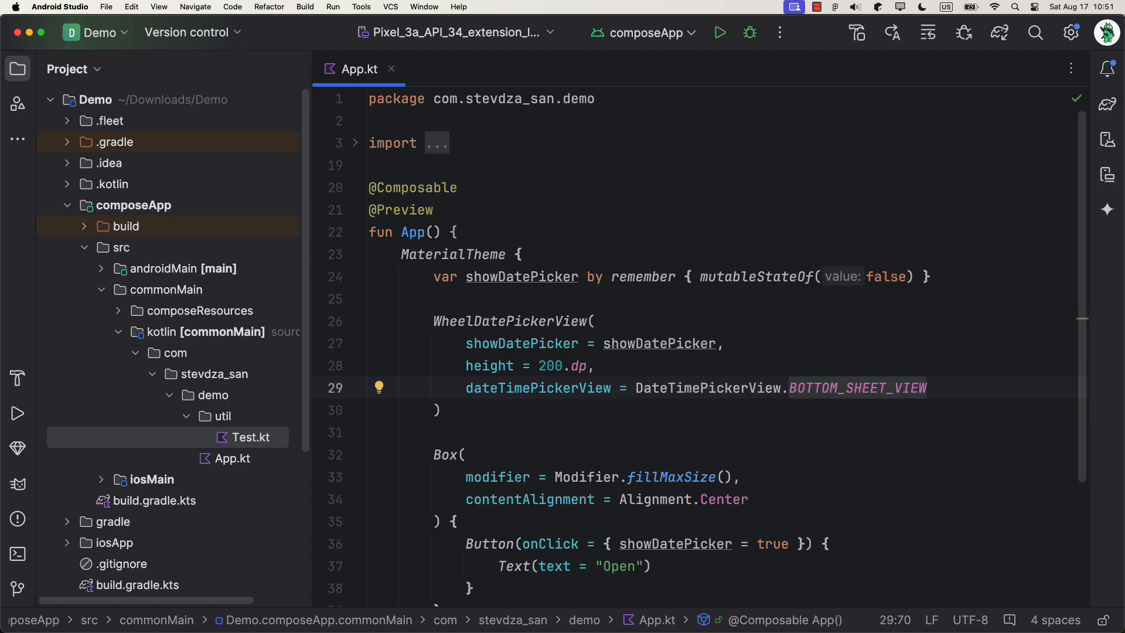
text(rowCount = 3)
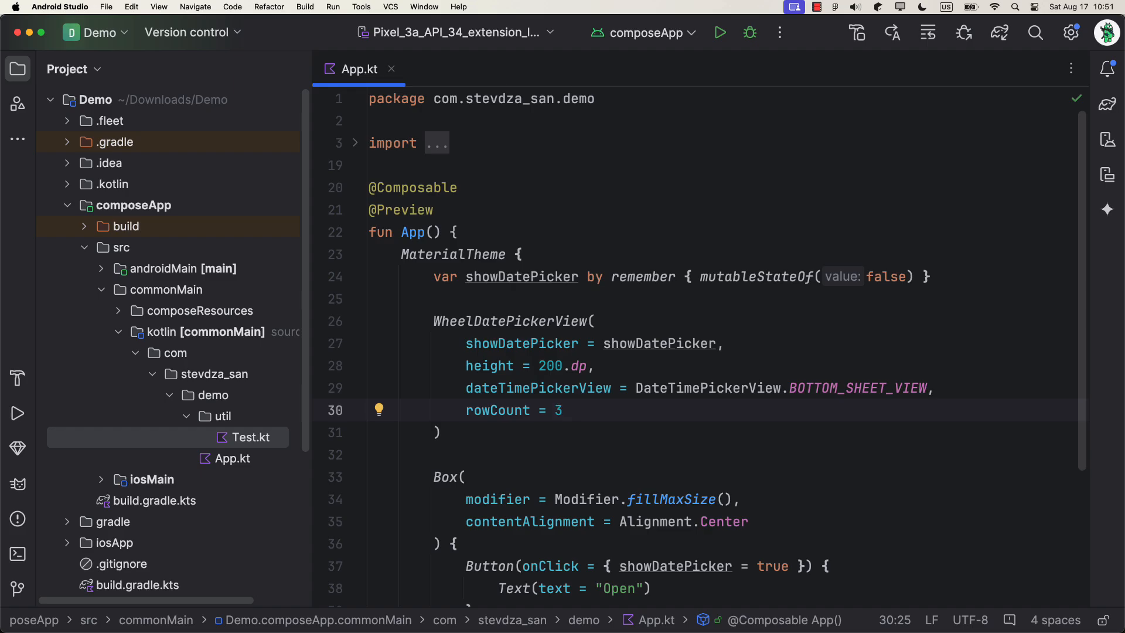
text(,)
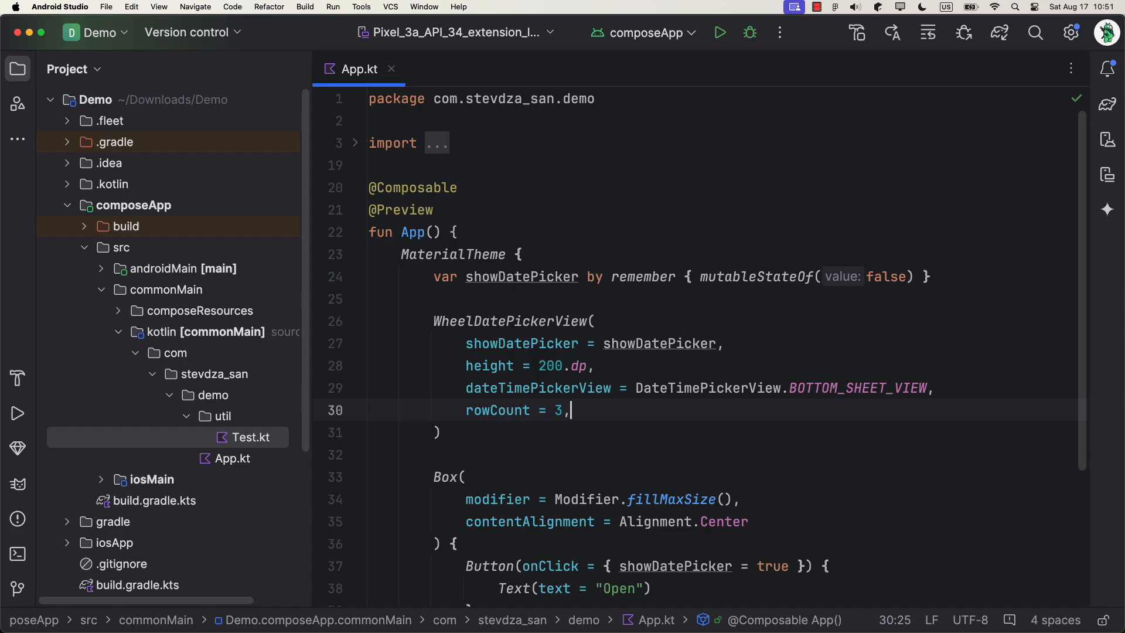
Add onDoneClick setting showDatePicker false and printing DONE, and onDismiss printing 'Dismissed.'.
text(onDoneClick =)
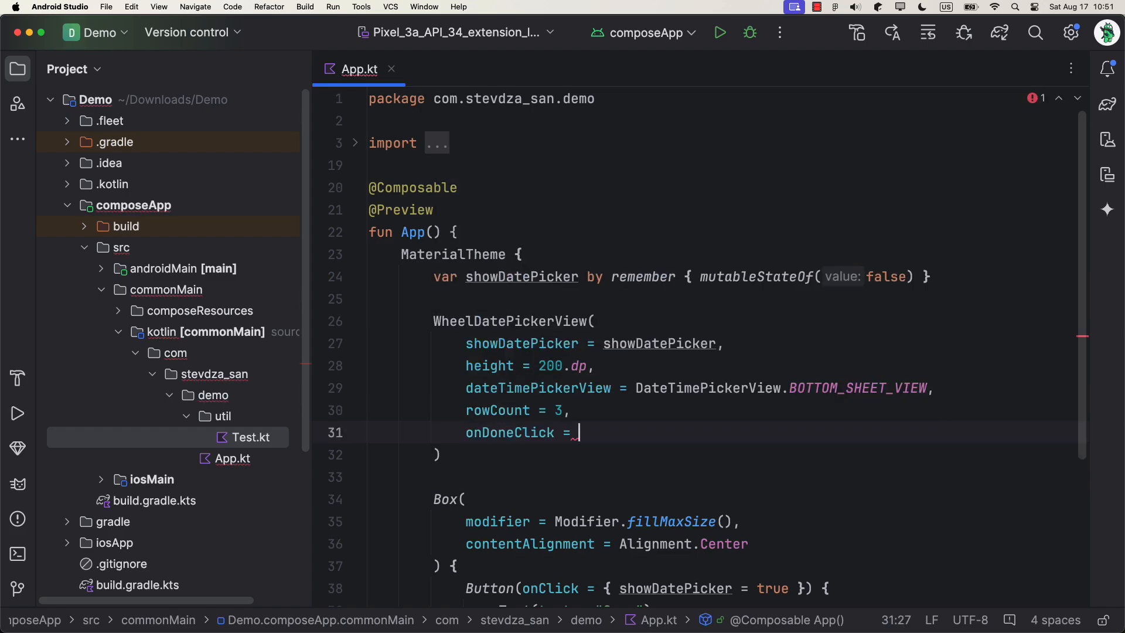
text({)
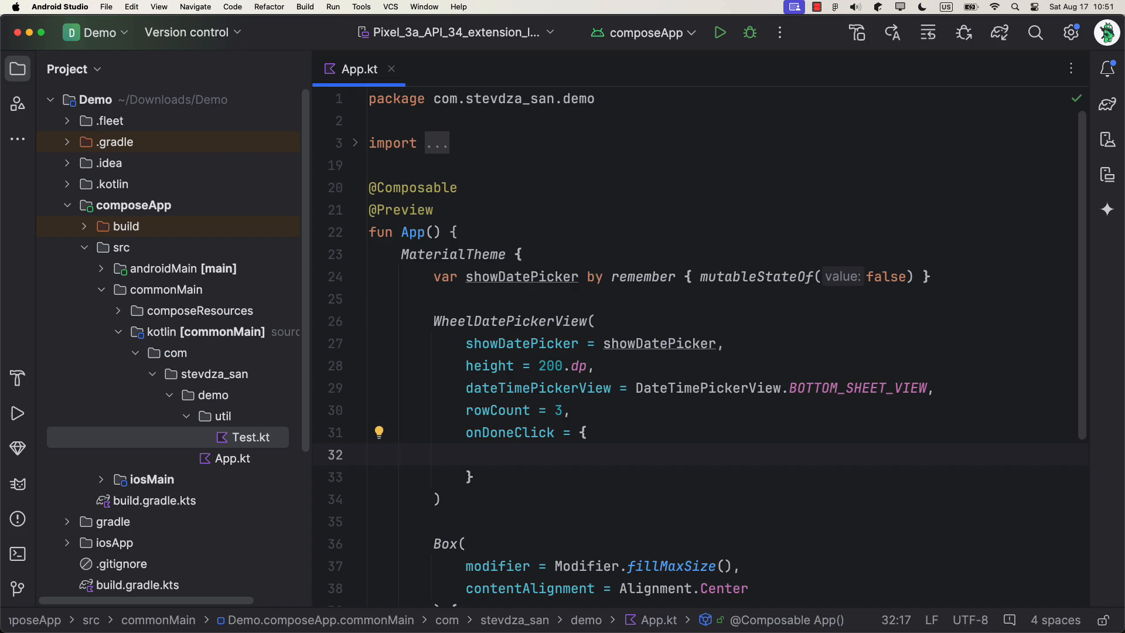
text(showDatePicker = false)
text(println)
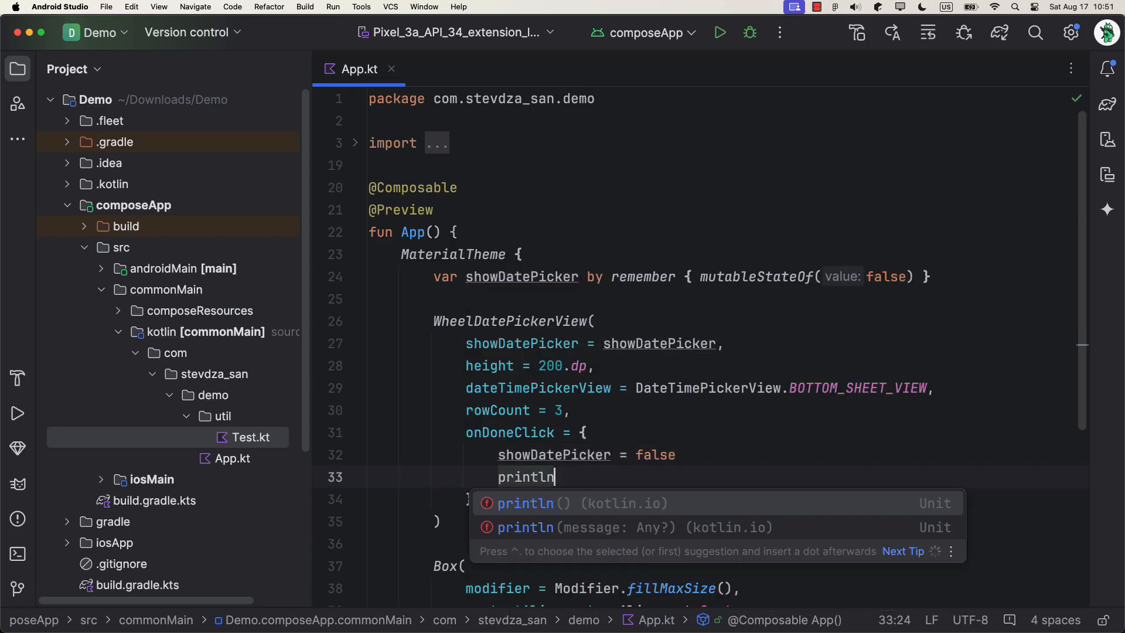
text(("DONE"))
text(onDismiss = {)
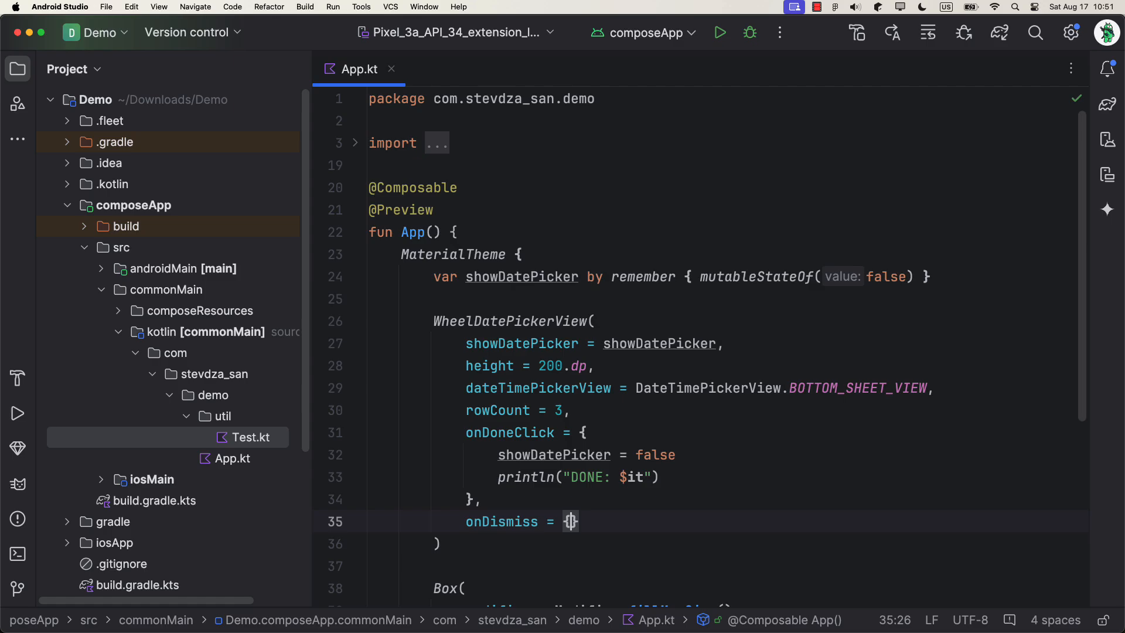
text(println())
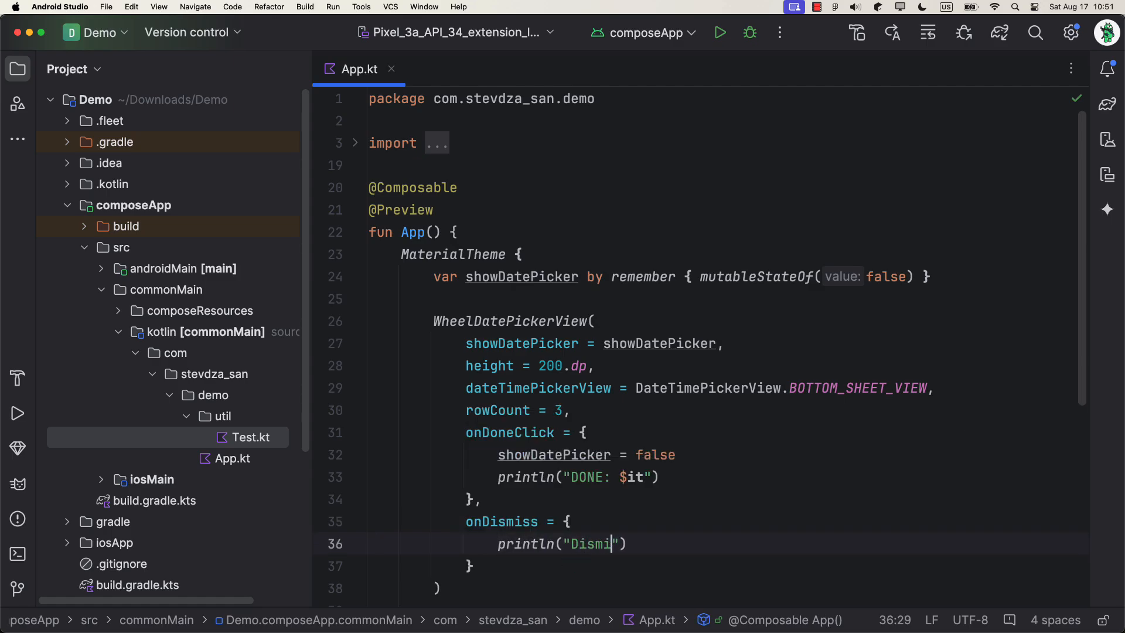
text(ssed.)
text(yearsRange = 1920..LocalDa)
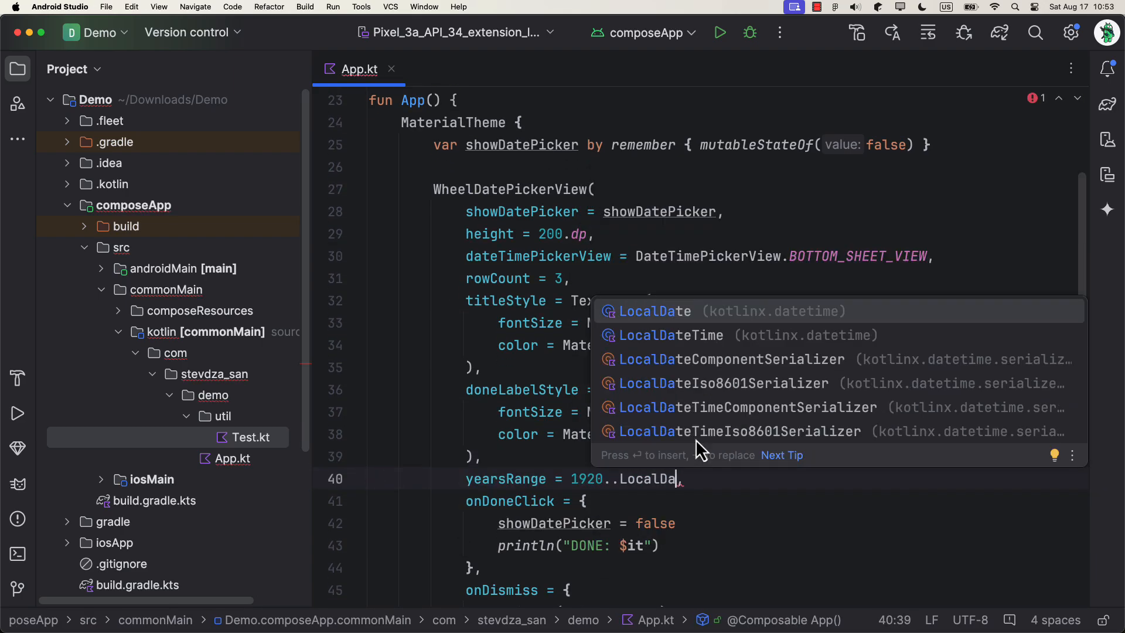
Complete yearsRange = 1920..LocalDate.now().year and begin setting showDatePicker false in onDismiss.
key(enter)
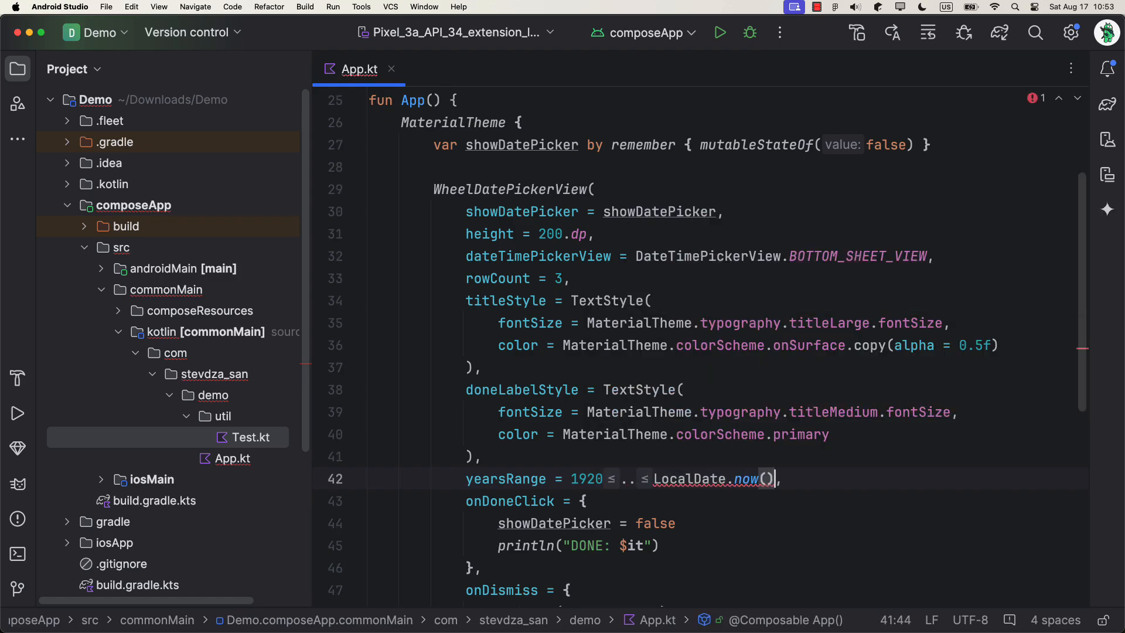
text(.year)
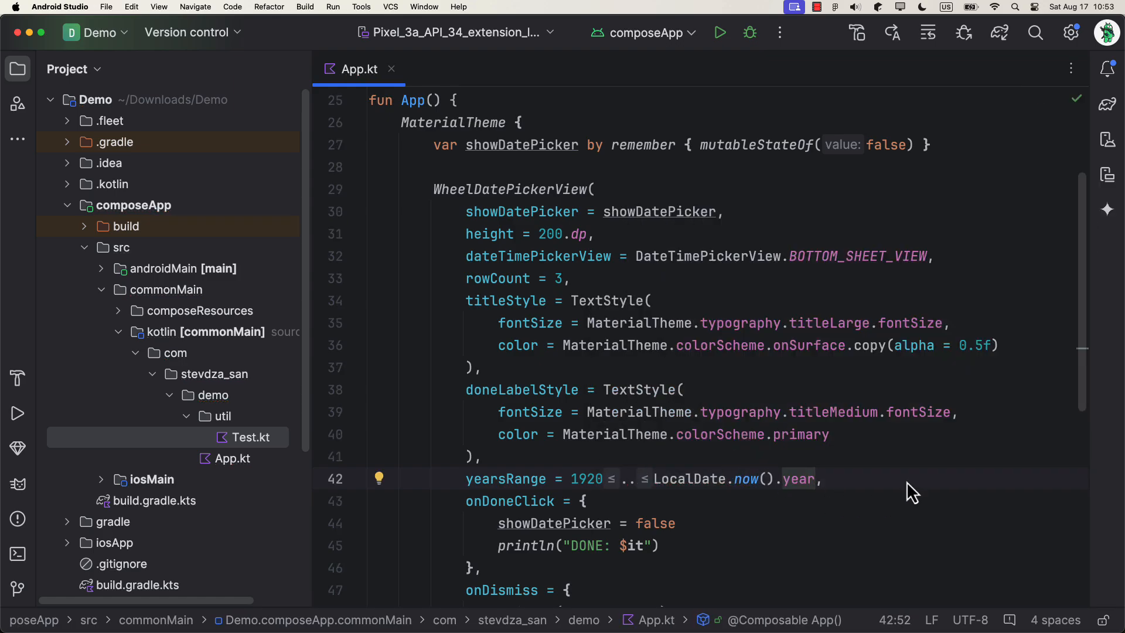
text(showDatePicker = false)
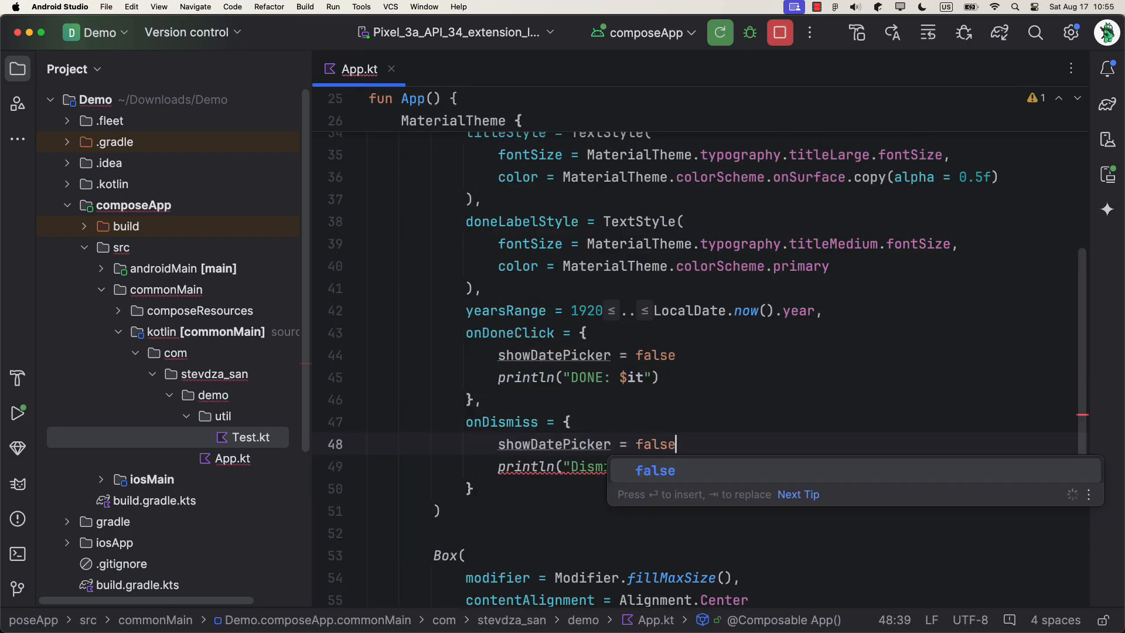
Run composeApp on the Pixel emulator and open the Due Date wheel picker twice.
click(719, 33)
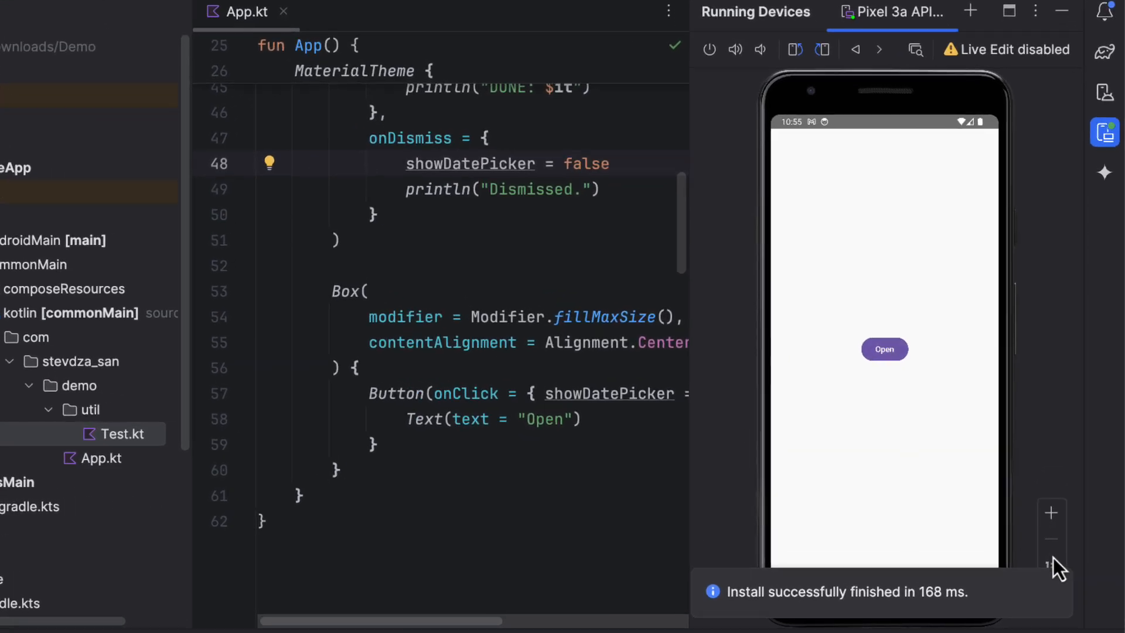
click(884, 349)
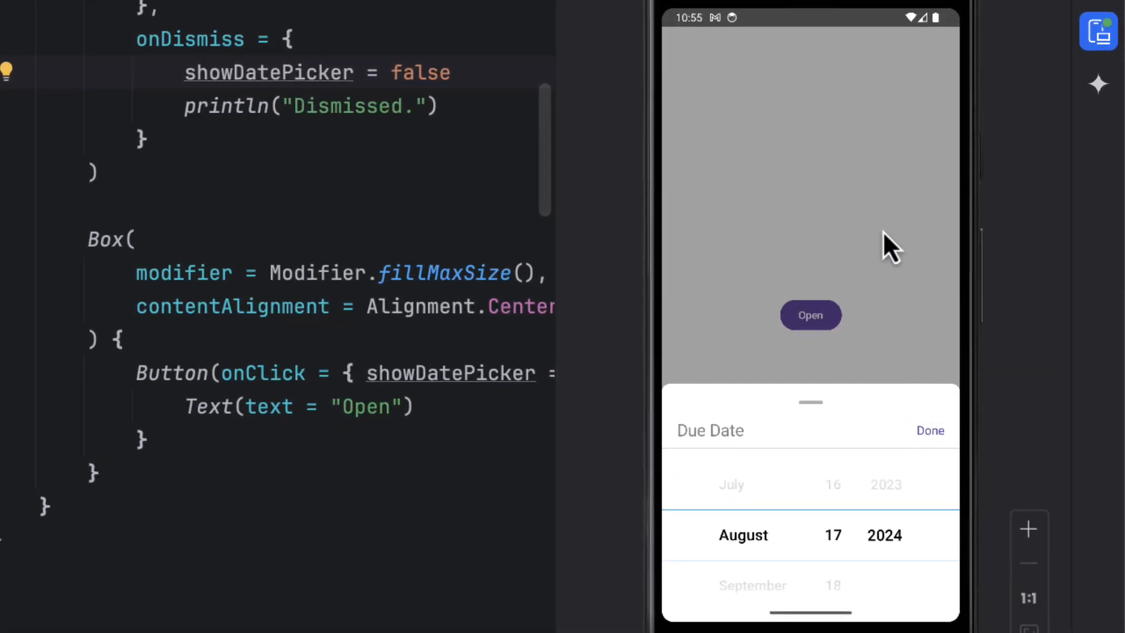
mouse_move(808, 481)
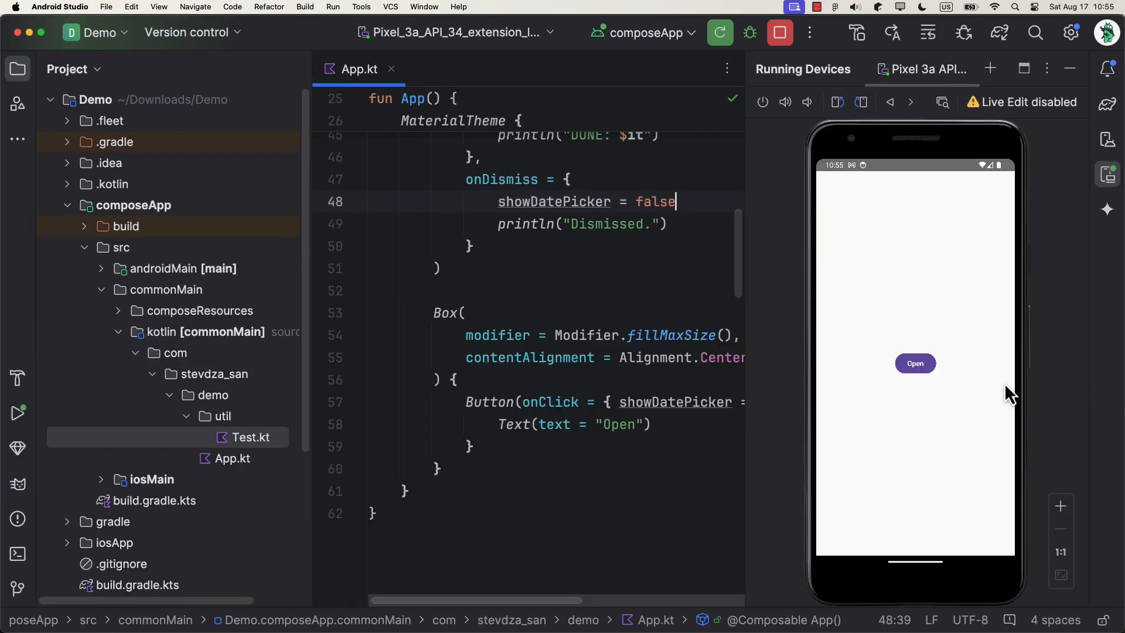
click(915, 363)
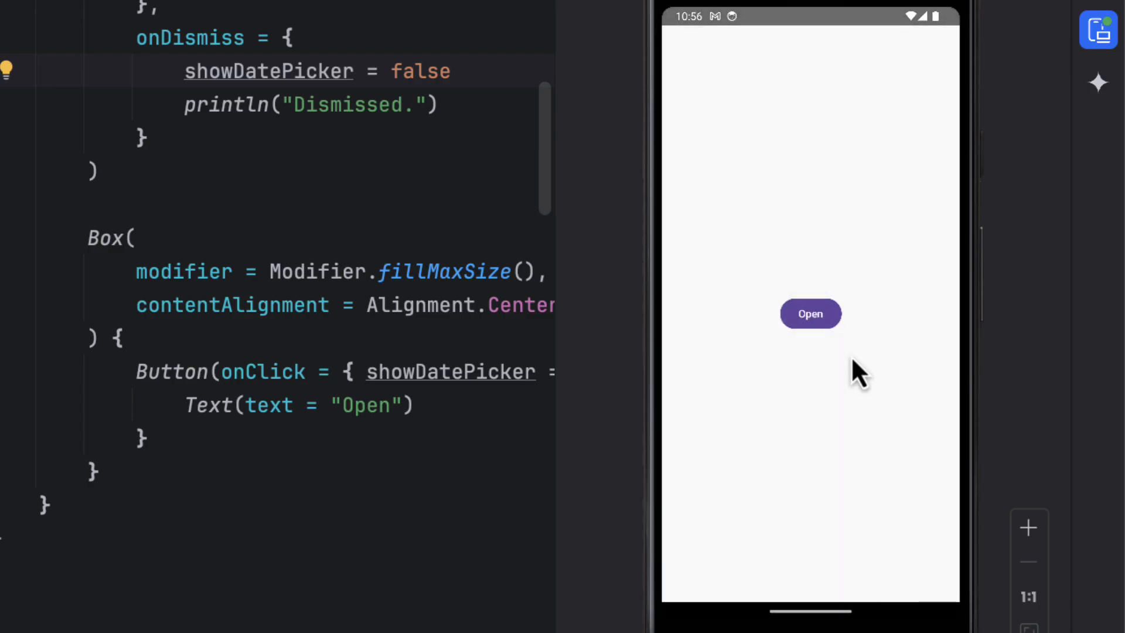
mouse_move(801, 414)
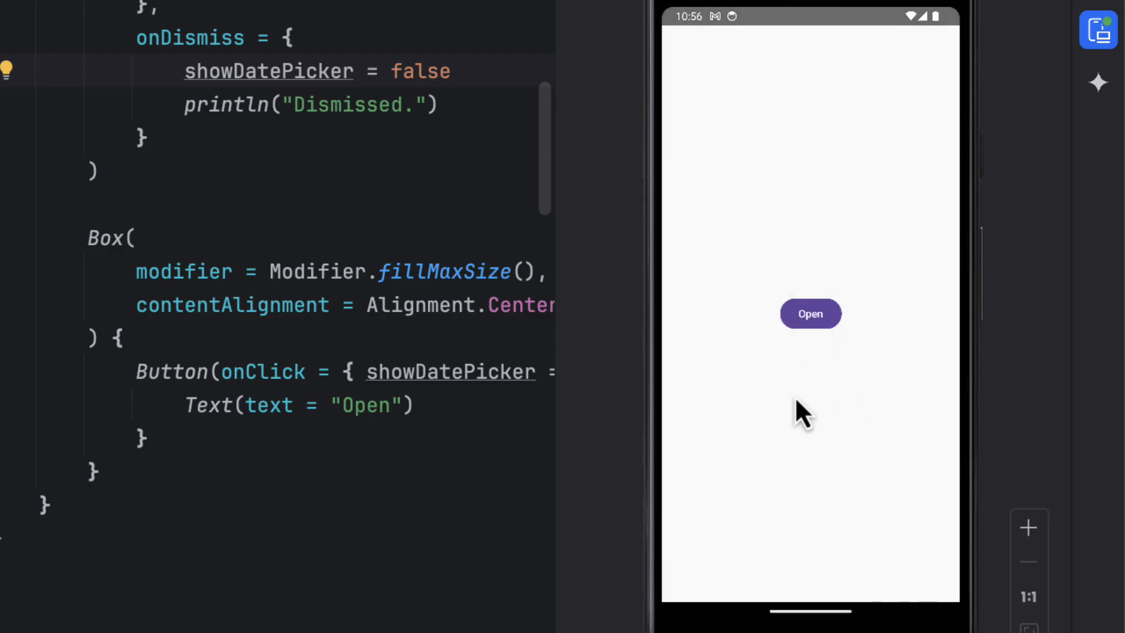
mouse_move(783, 431)
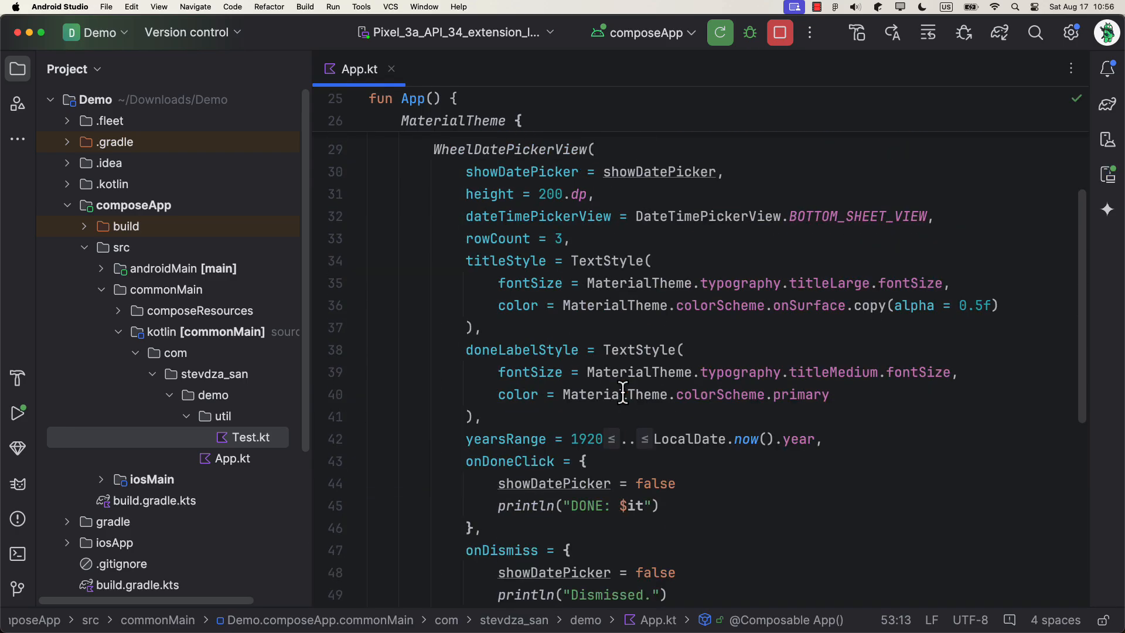
Add showShortMonths = true, then open the picker in the relaunched emulator app.
text(showShortMonths = true,)
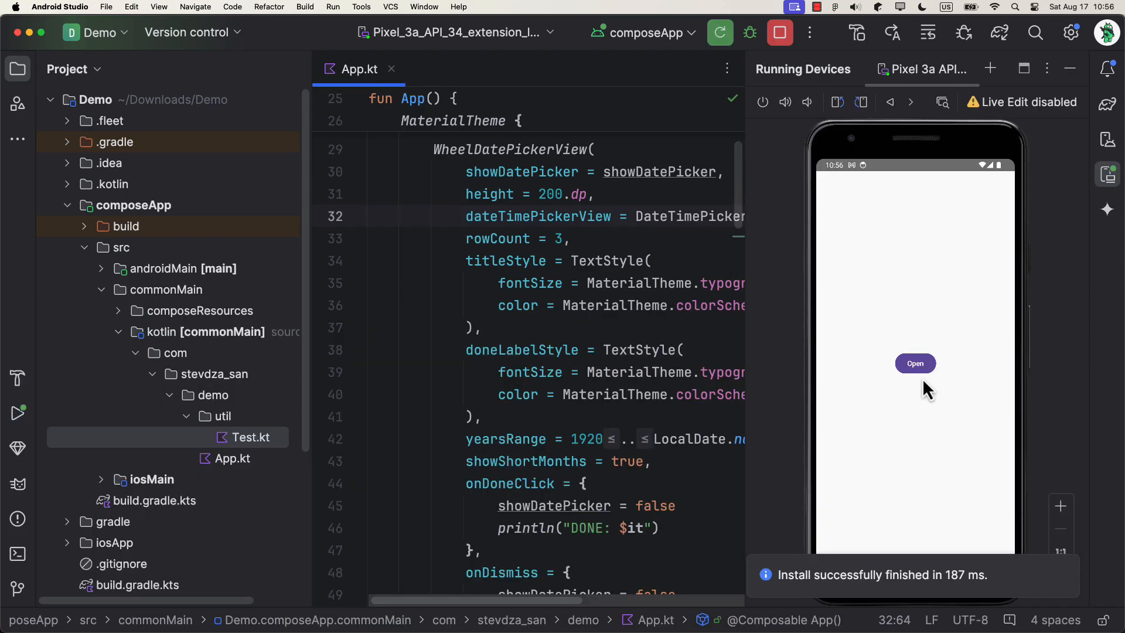
click(914, 364)
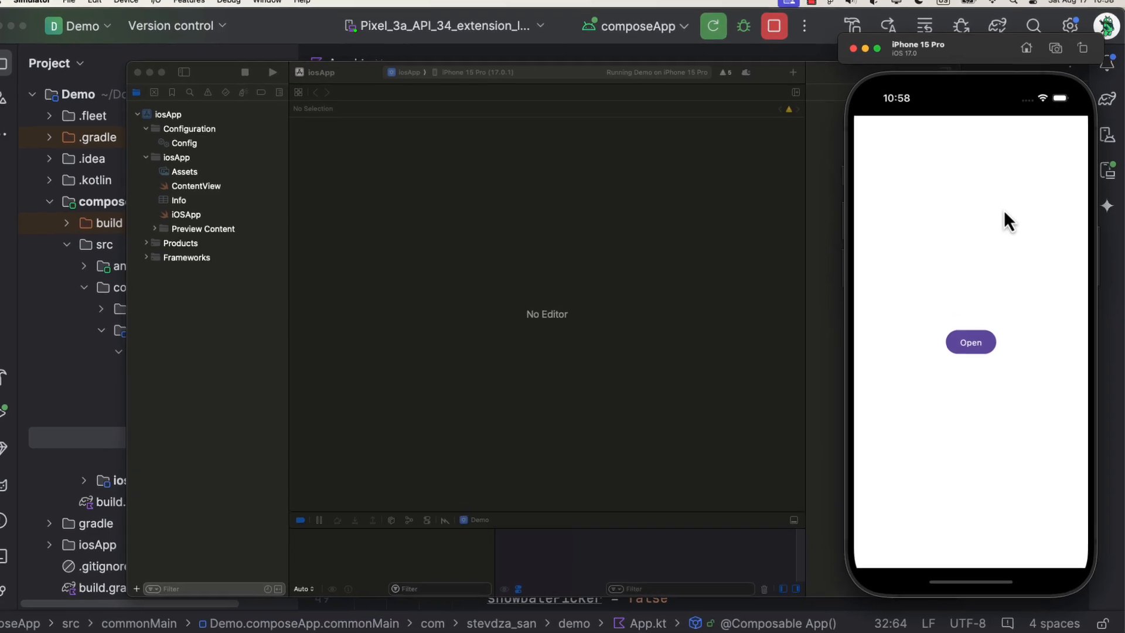
Open the Due Date picker on the iPhone 15 Pro simulator and dismiss it, logging 'Dismissed.'.
click(970, 342)
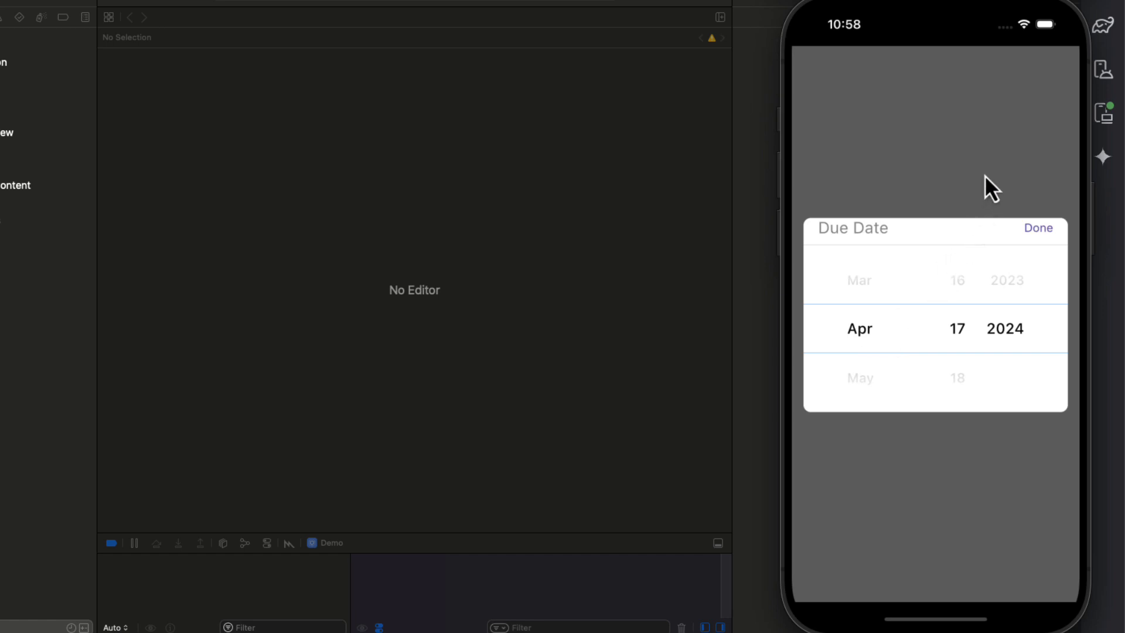
click(1038, 228)
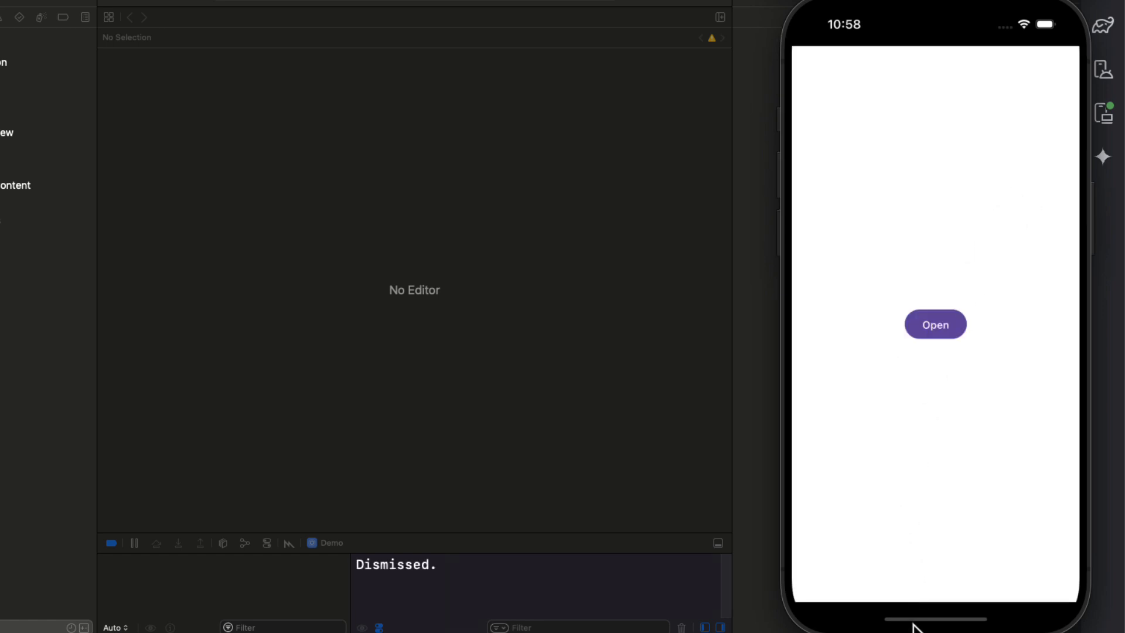